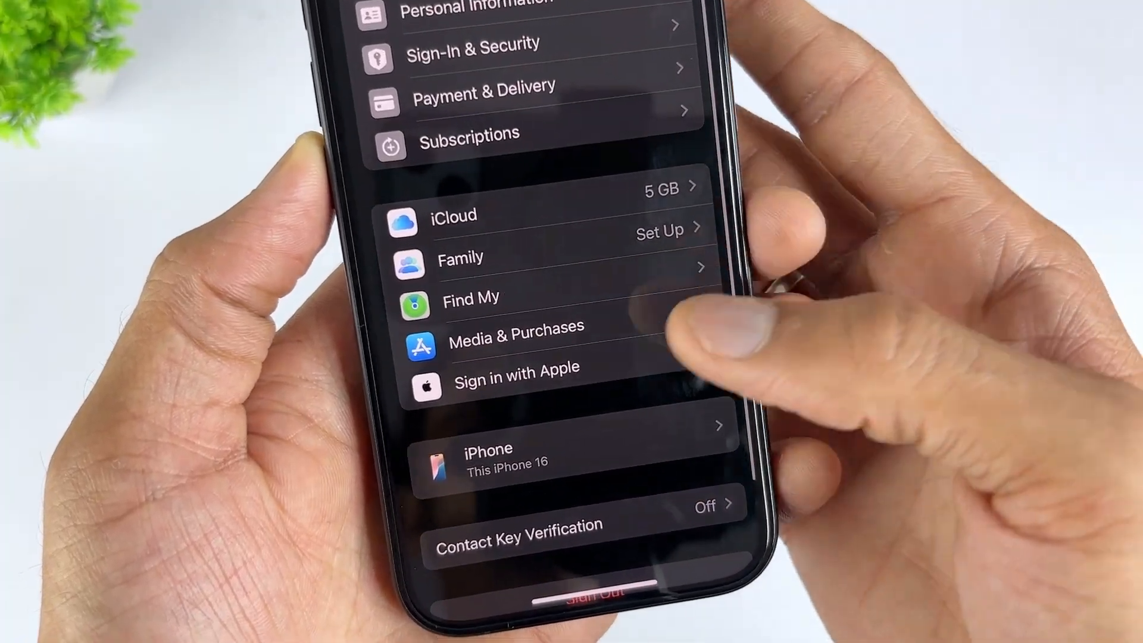
Step: Follow the support article's iforgot.apple.com link and start the Apple Account password reset
{"action": "left_click", "coordinate": [453, 216]}
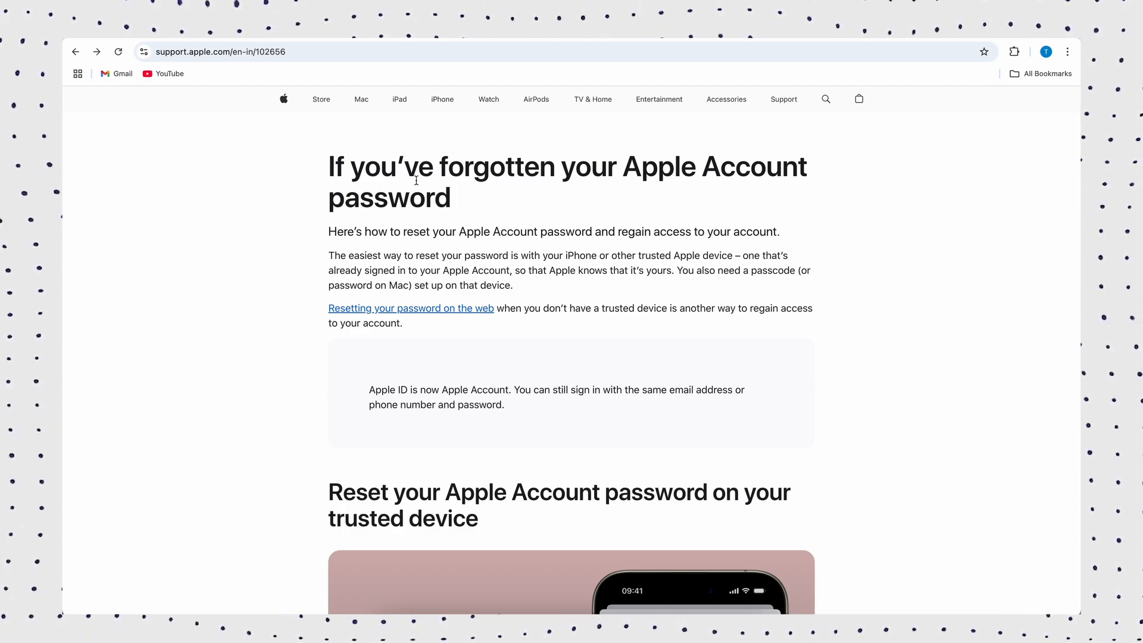
{"action": "scroll", "scroll_direction": "down", "scroll_amount": 3}
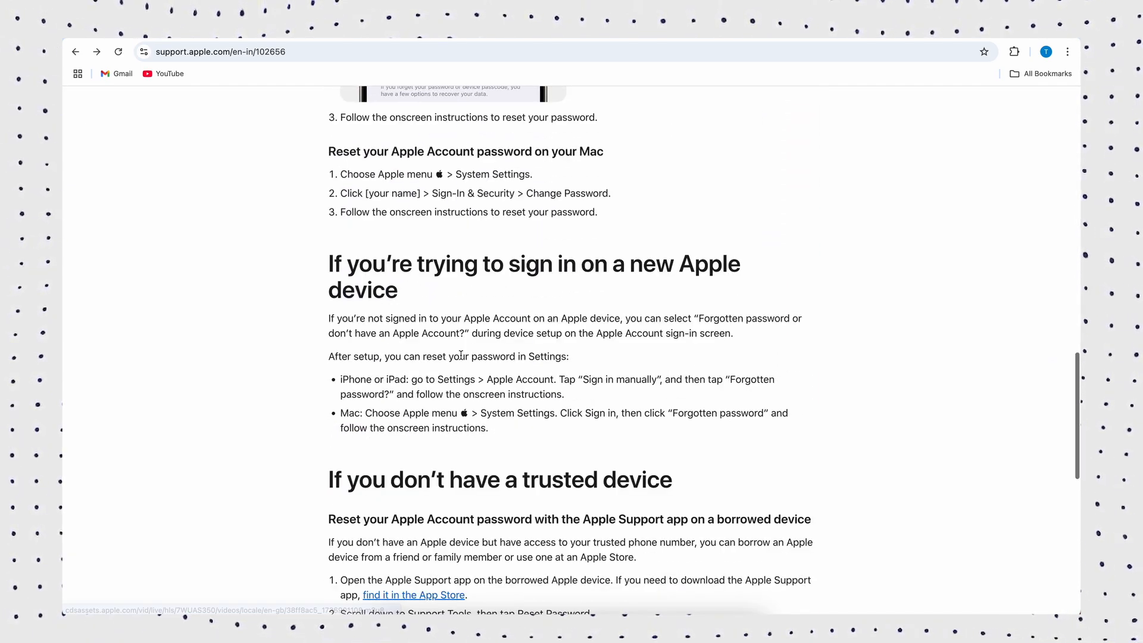
{"action": "scroll", "scroll_direction": "down", "scroll_amount": 3}
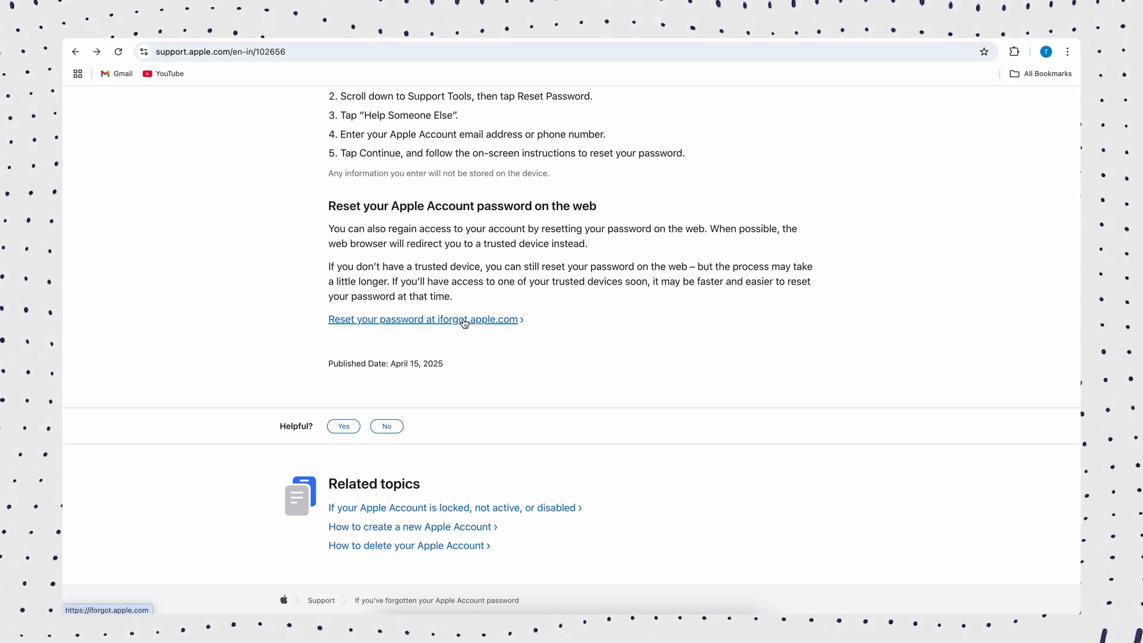
{"action": "left_click", "coordinate": [425, 319]}
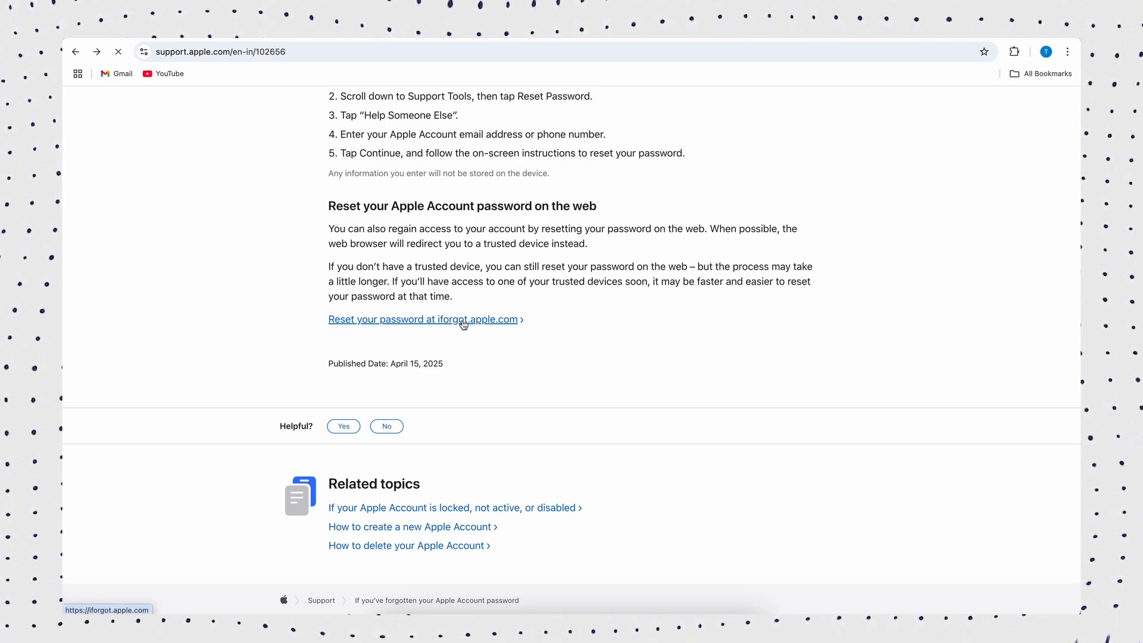
{"action": "left_click", "coordinate": [423, 319]}
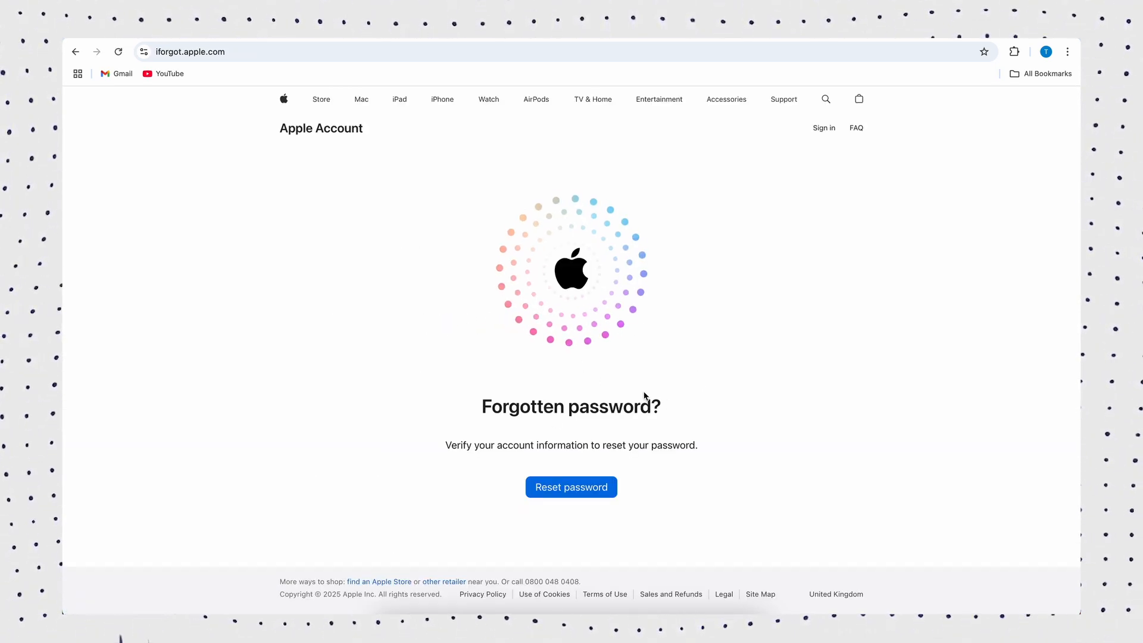
{"action": "left_click", "coordinate": [571, 487]}
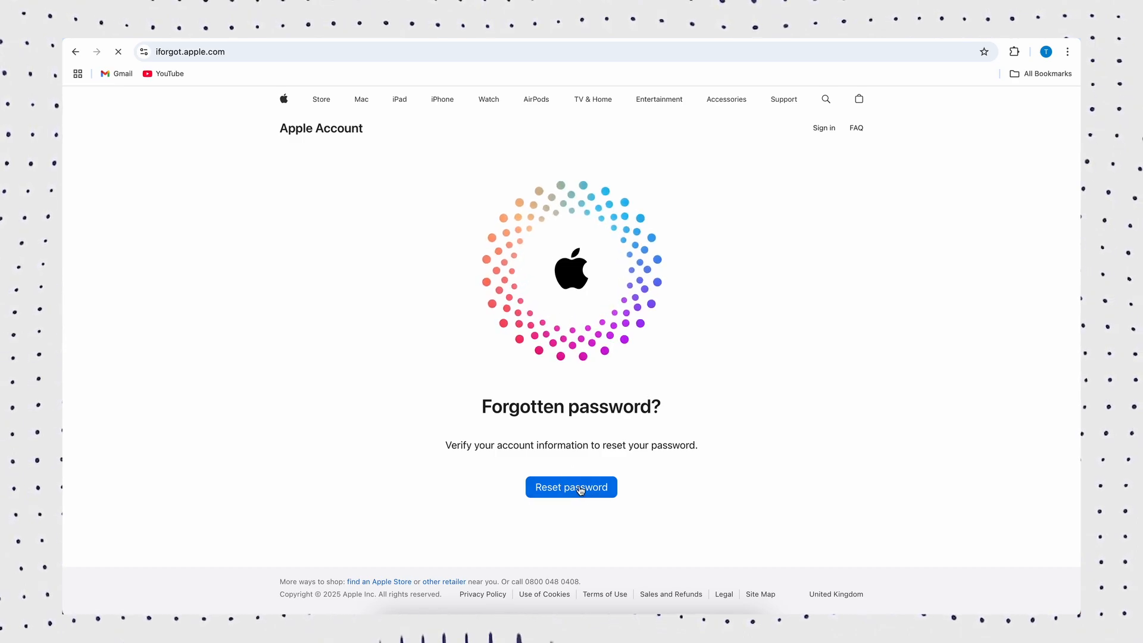
{"action": "left_click", "coordinate": [571, 487]}
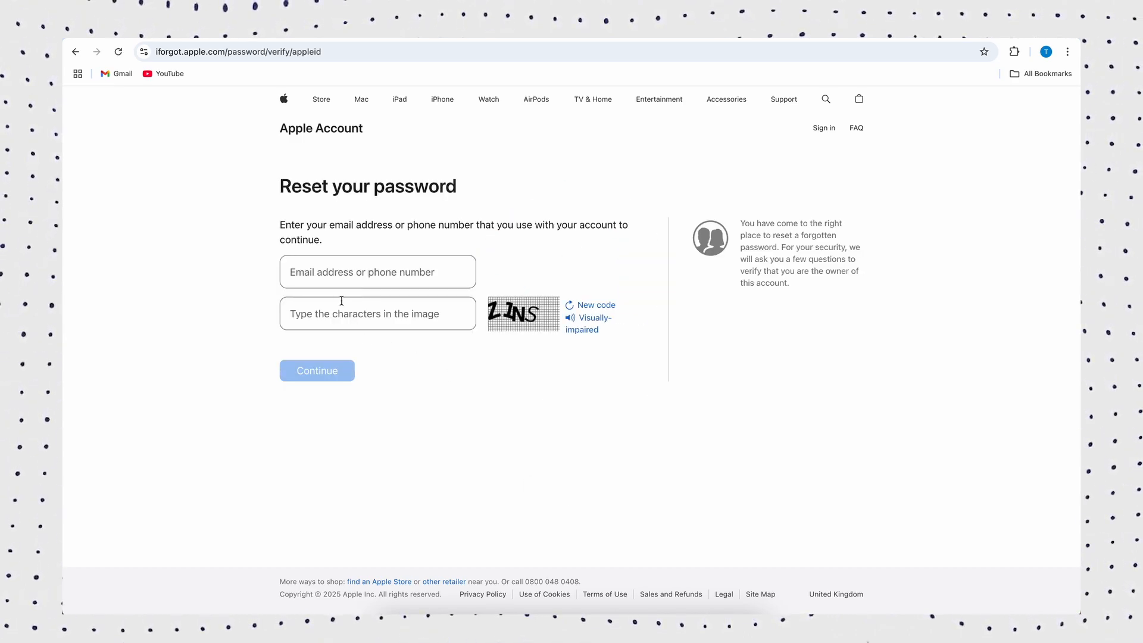
{"action": "left_click", "coordinate": [377, 272]}
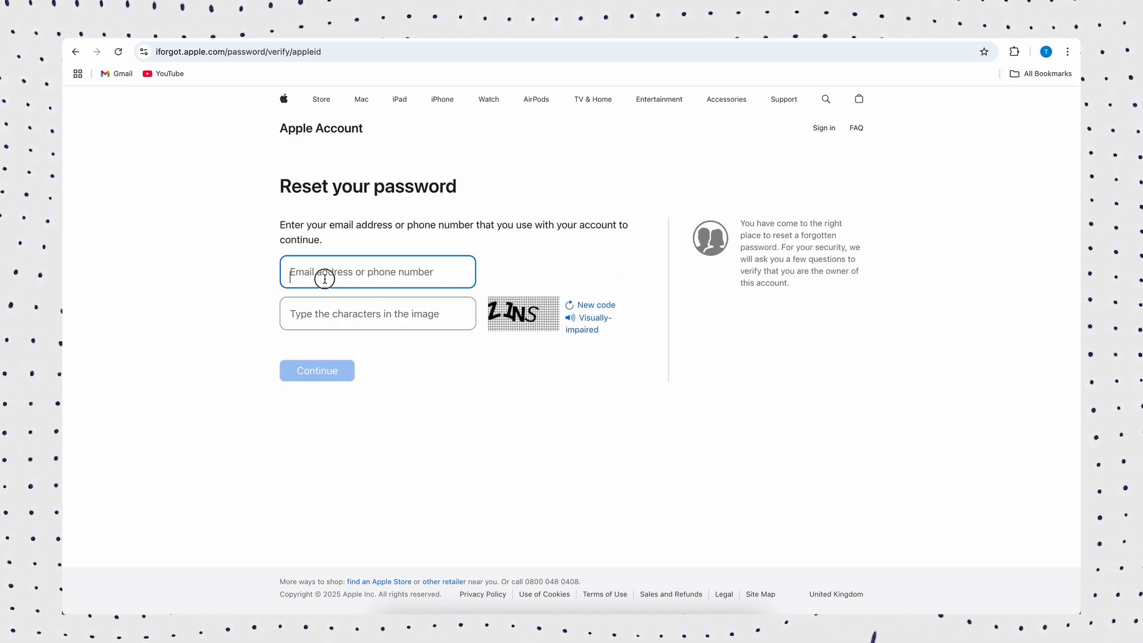
{"action": "left_click", "coordinate": [377, 314]}
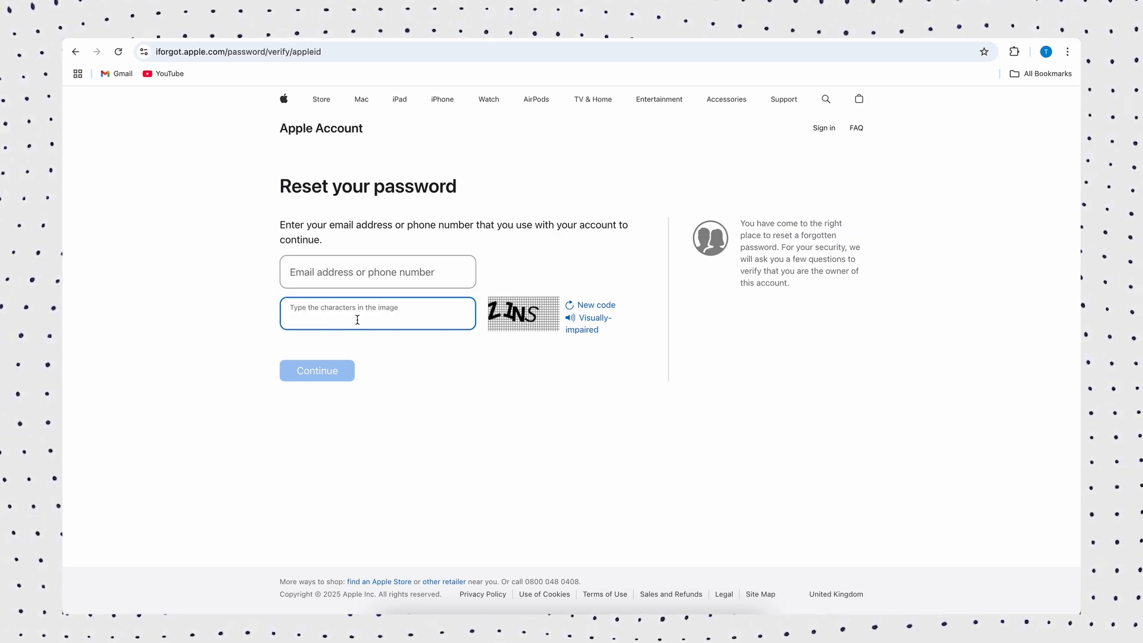
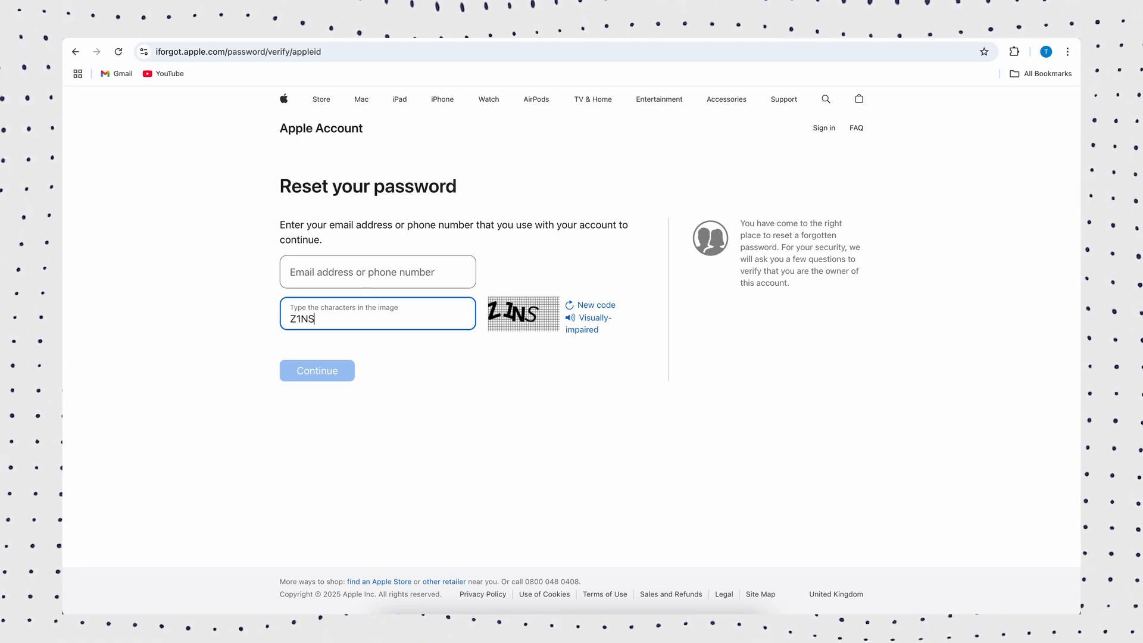
{"action": "left_click", "coordinate": [377, 272]}
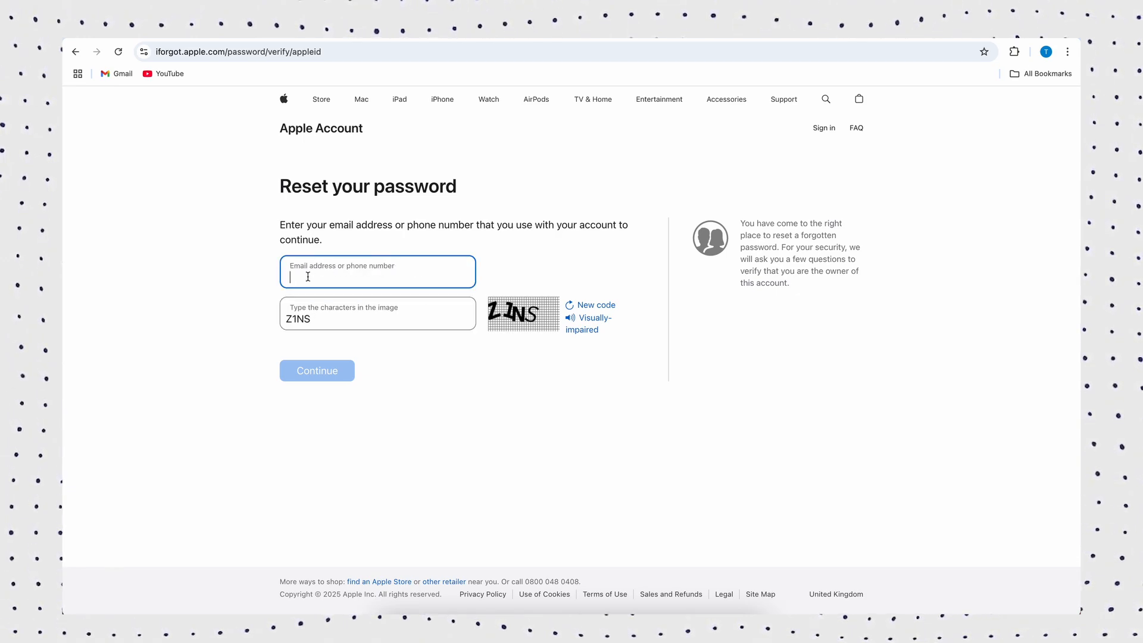
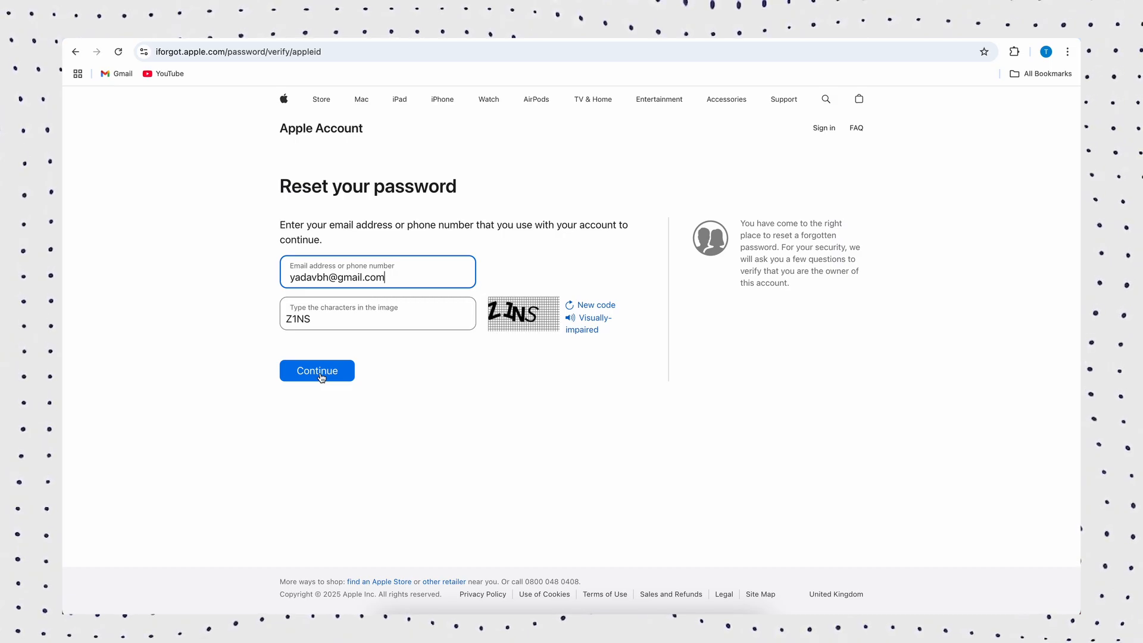
{"action": "left_click", "coordinate": [316, 370]}
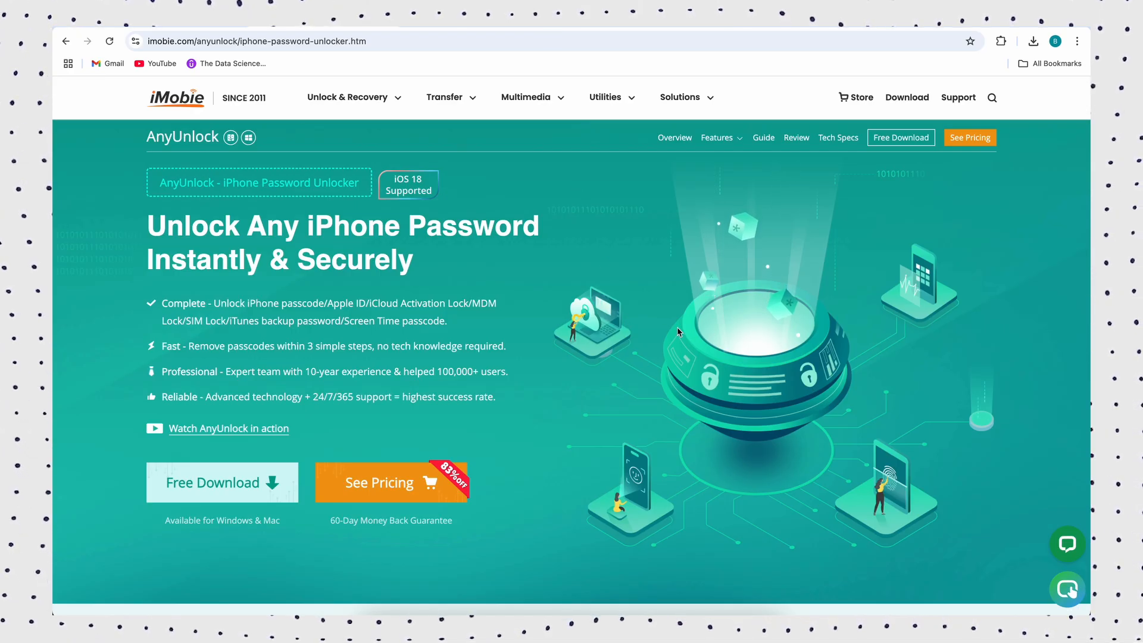
{"action": "mouse_move", "coordinate": [426, 257]}
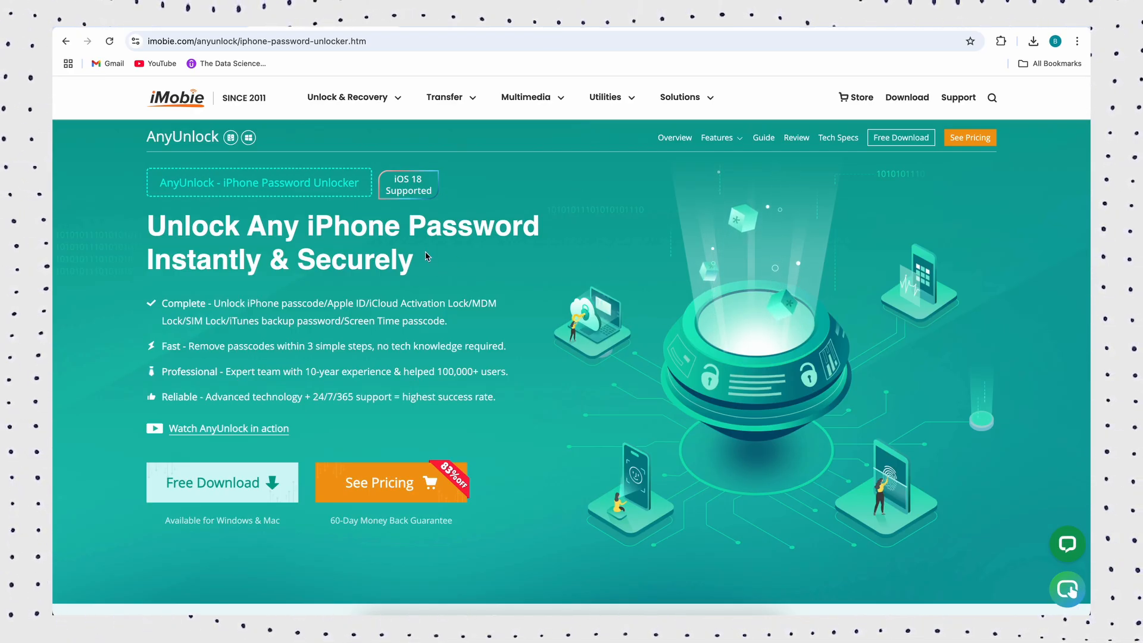
{"action": "scroll", "scroll_direction": "down", "scroll_amount": 3}
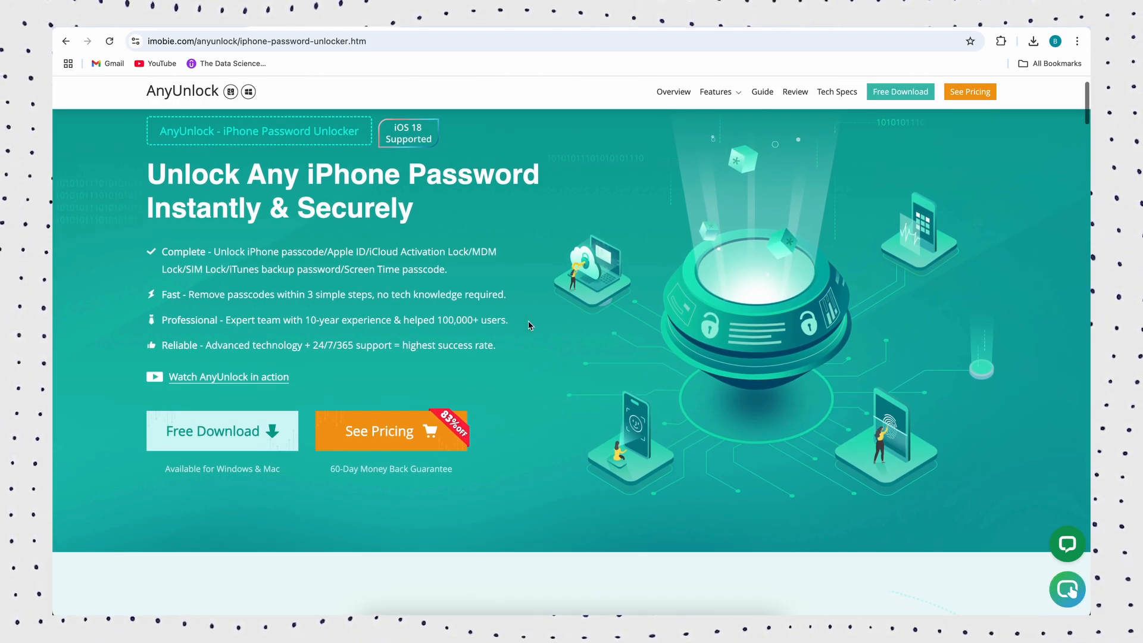
{"action": "scroll", "scroll_direction": "down", "scroll_amount": 3}
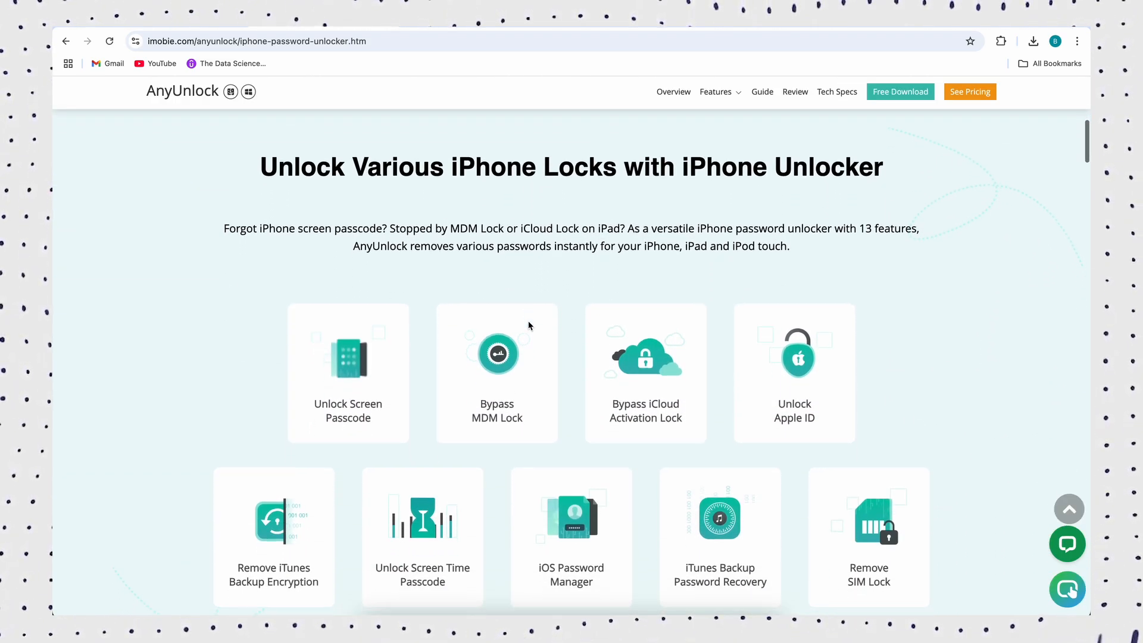
{"action": "scroll", "scroll_direction": "down", "scroll_amount": 3}
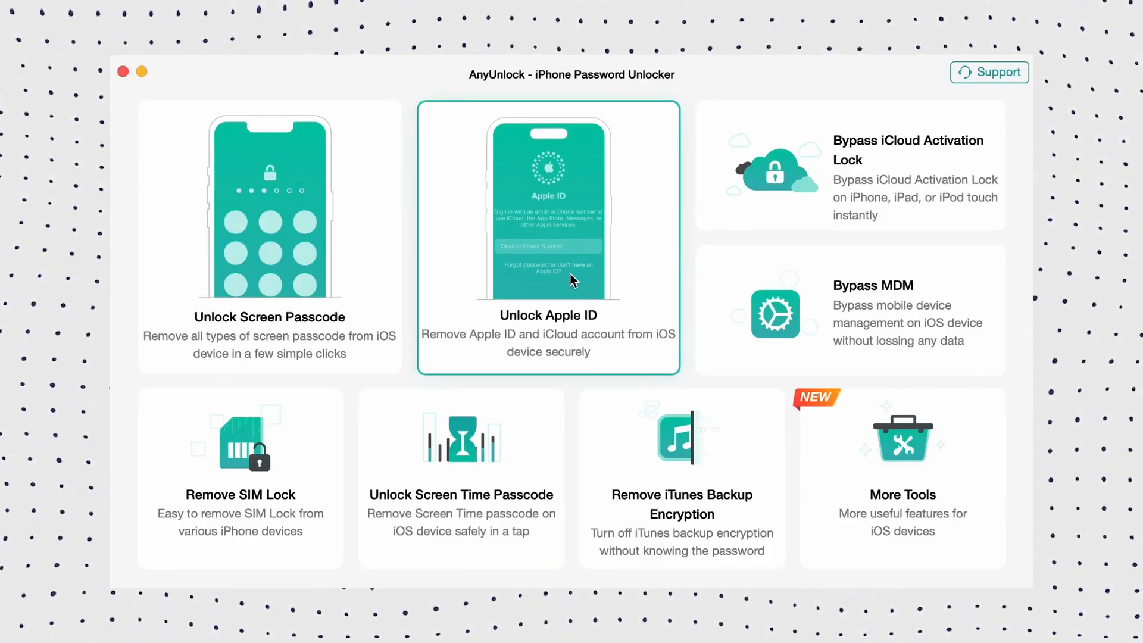
Step: Choose Unlock Apple ID for the iPhone XR and accept the trust and erase prompts
{"action": "left_click", "coordinate": [548, 237]}
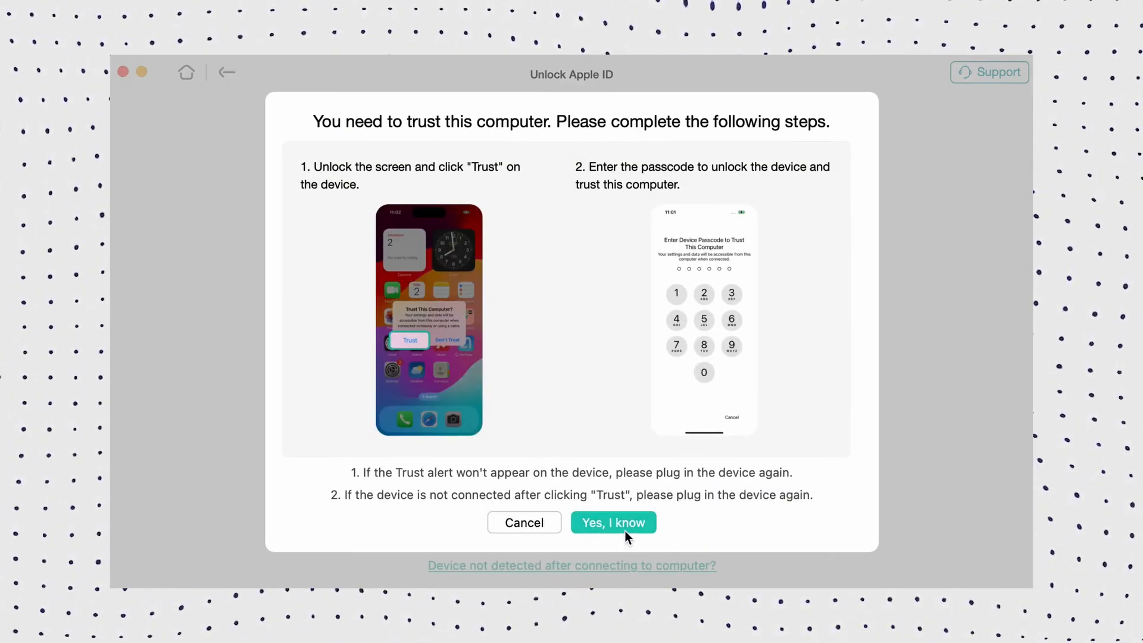
{"action": "left_click", "coordinate": [613, 522]}
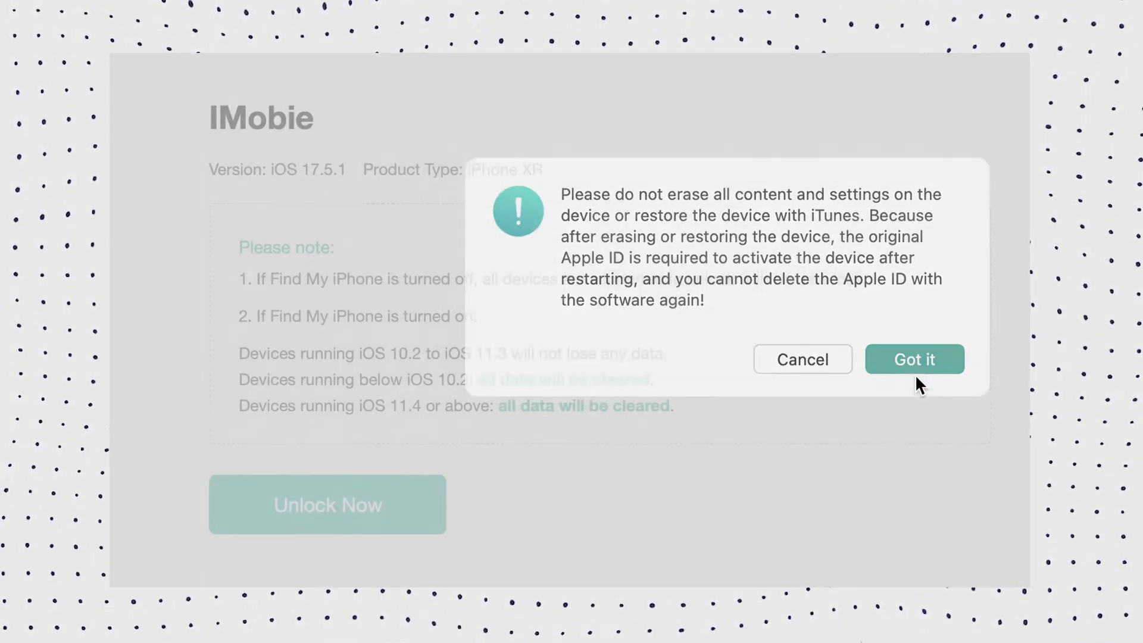
{"action": "left_click", "coordinate": [915, 358]}
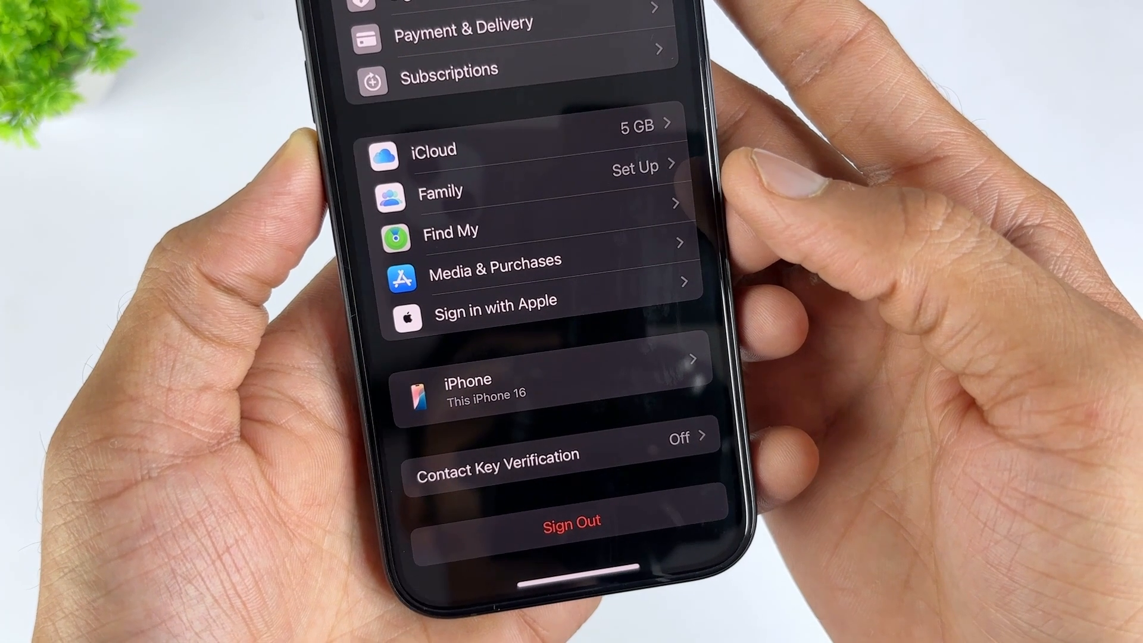
Step: Scroll the iPhone's Apple Account settings and open iCloud
{"action": "scroll", "scroll_direction": "down", "scroll_amount": 3}
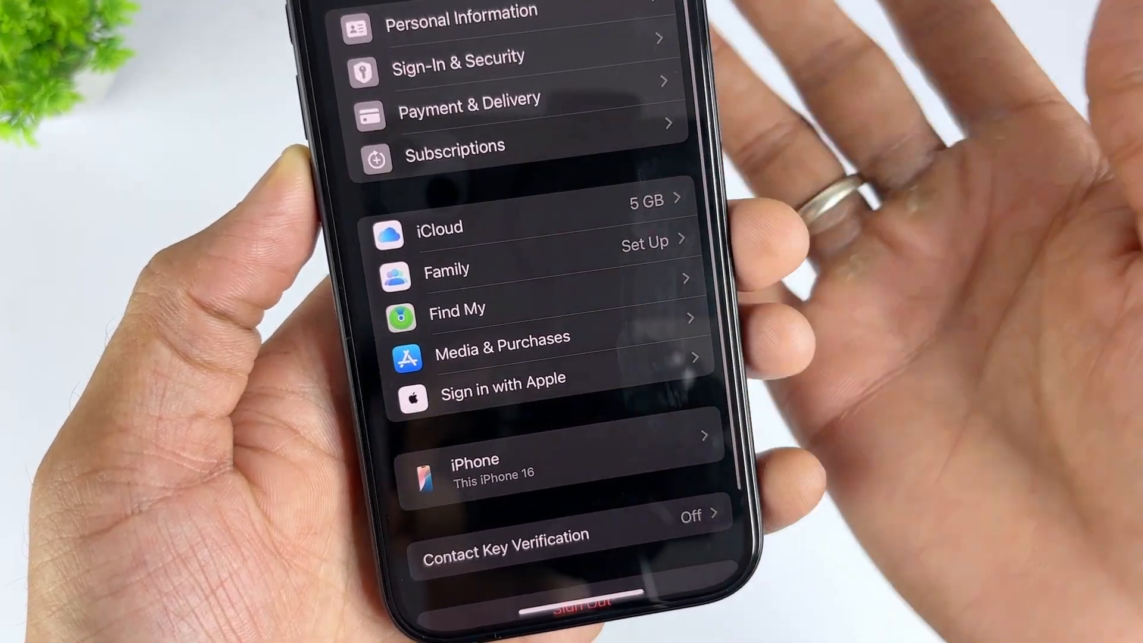
{"action": "left_click", "coordinate": [440, 228]}
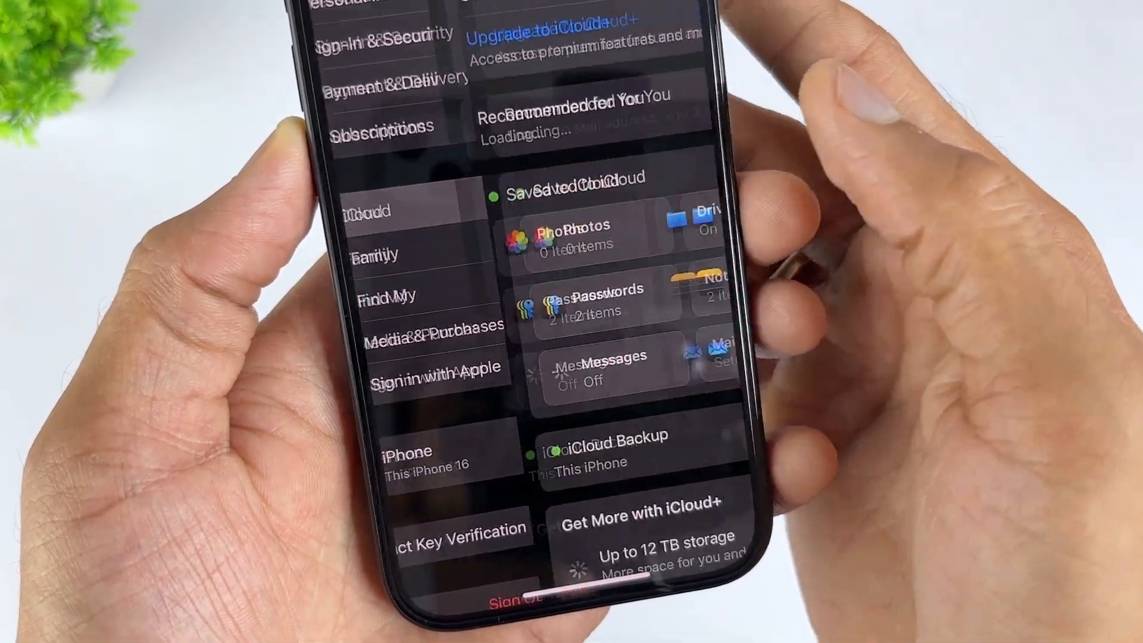